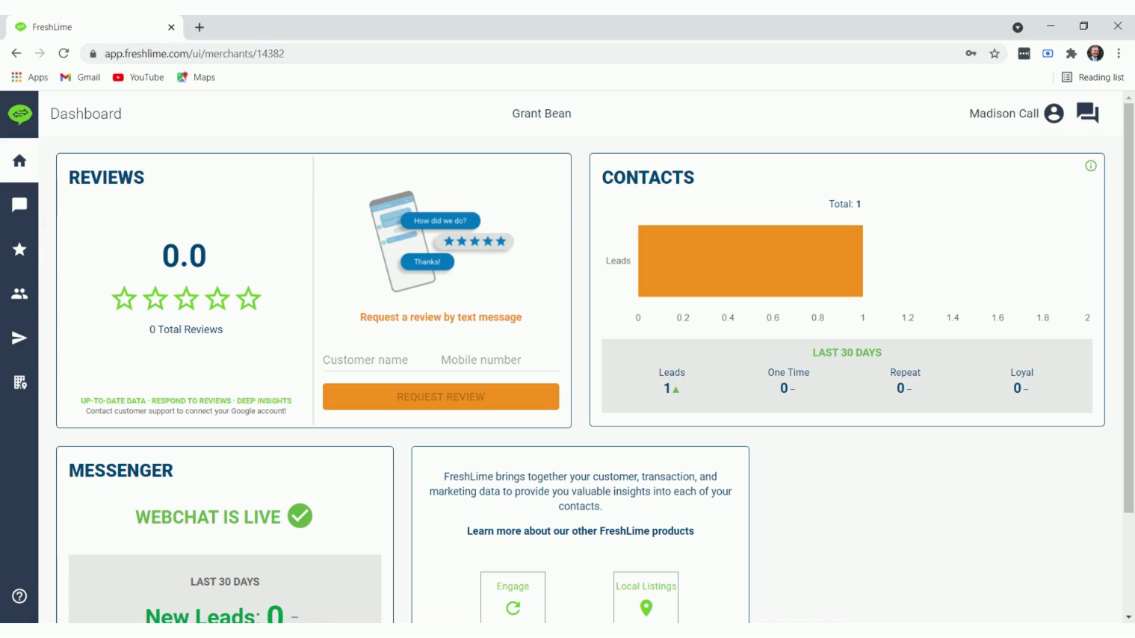
{"action": "mouse_move", "coordinate": [374, 381]}
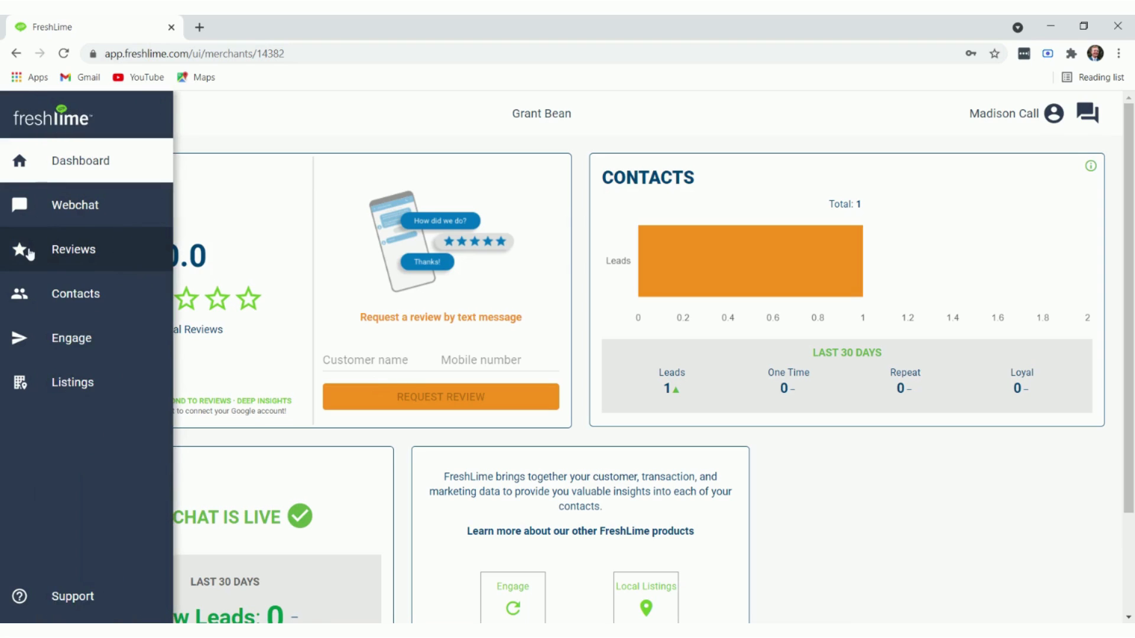
Step: Open the Reviews section from the left sidebar
{"action": "left_click", "coordinate": [72, 249]}
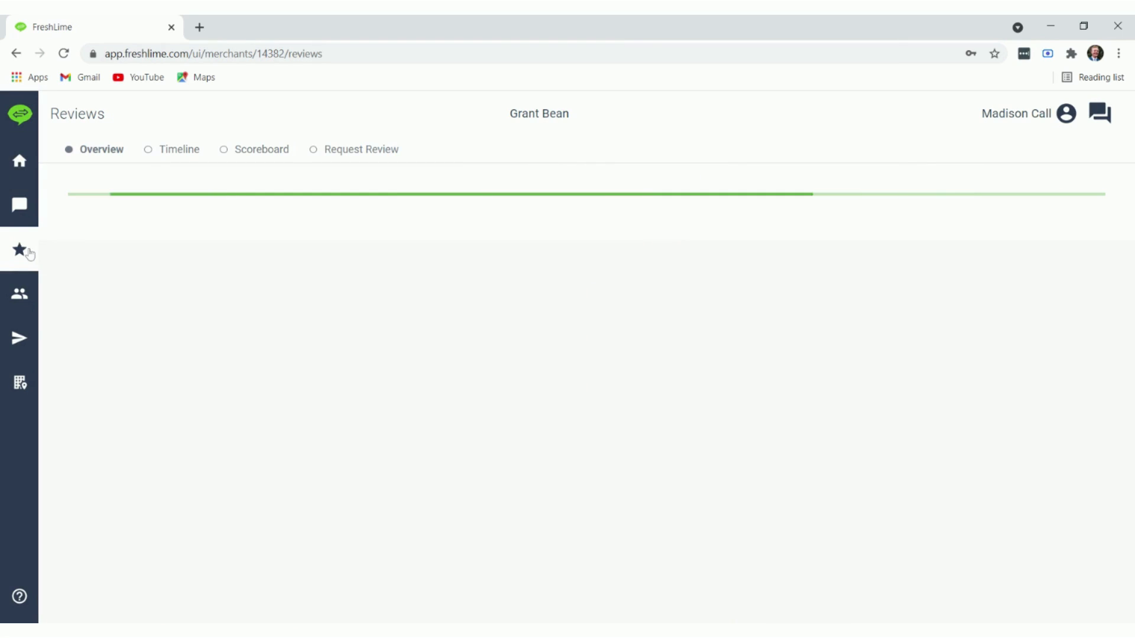
Step: View the Send Review Request form, then show the empty review Timeline
{"action": "left_click", "coordinate": [361, 149]}
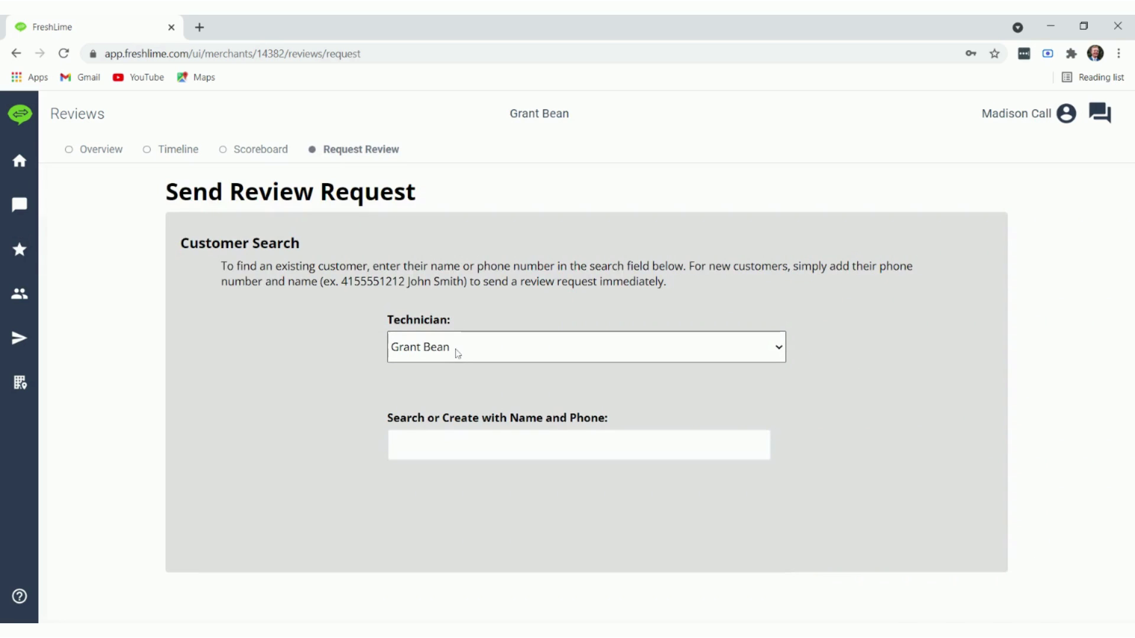
{"action": "mouse_move", "coordinate": [455, 371]}
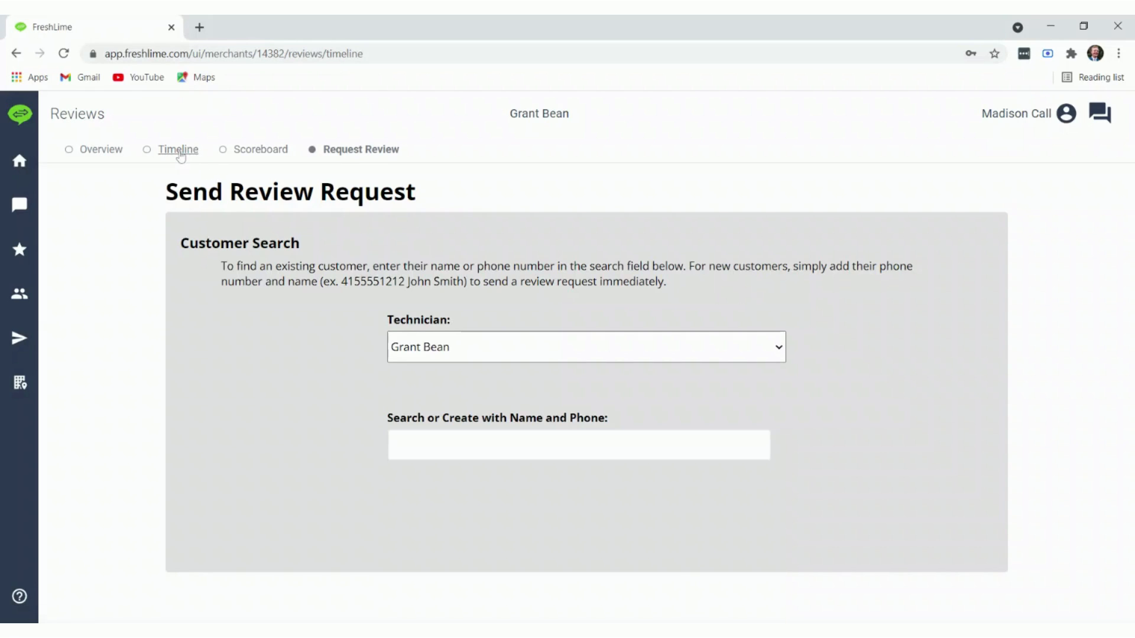
{"action": "left_click", "coordinate": [178, 149]}
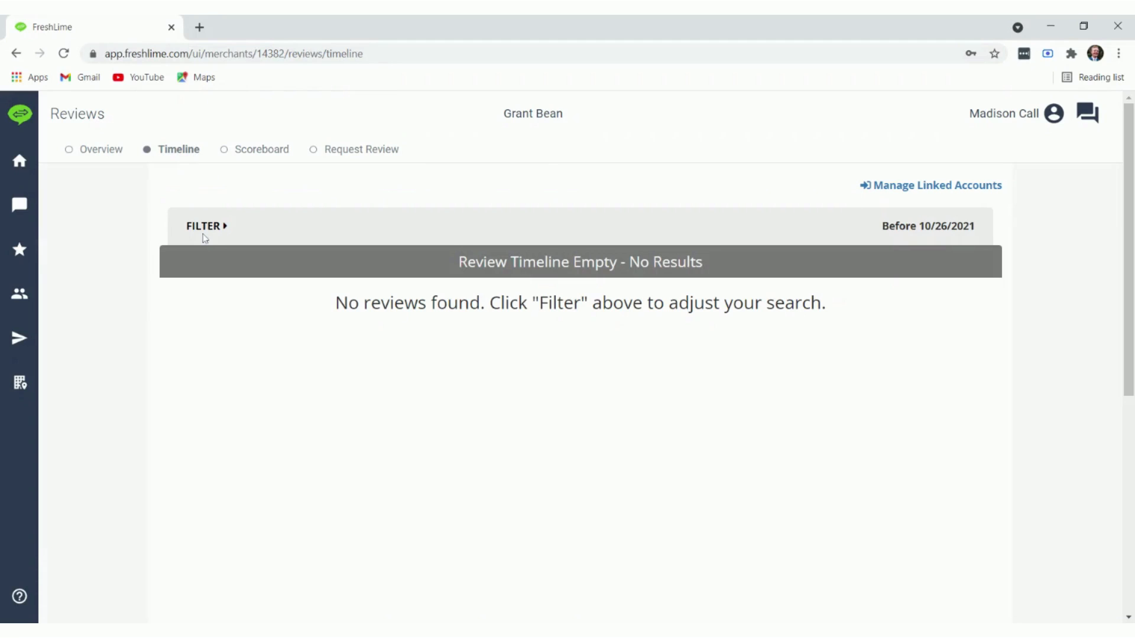